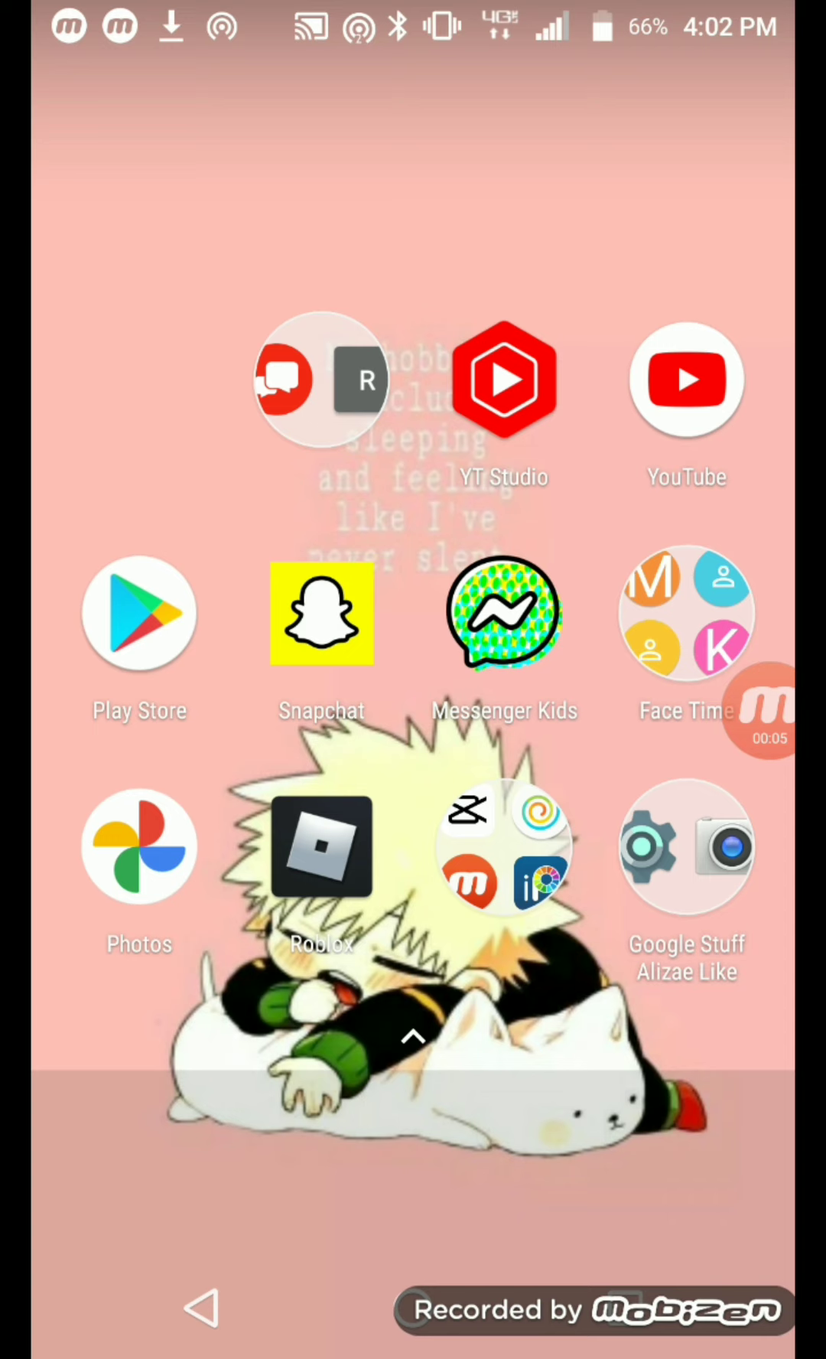
- Launch Alight Motion from the editing-apps folder on the home screen
click(504, 848)
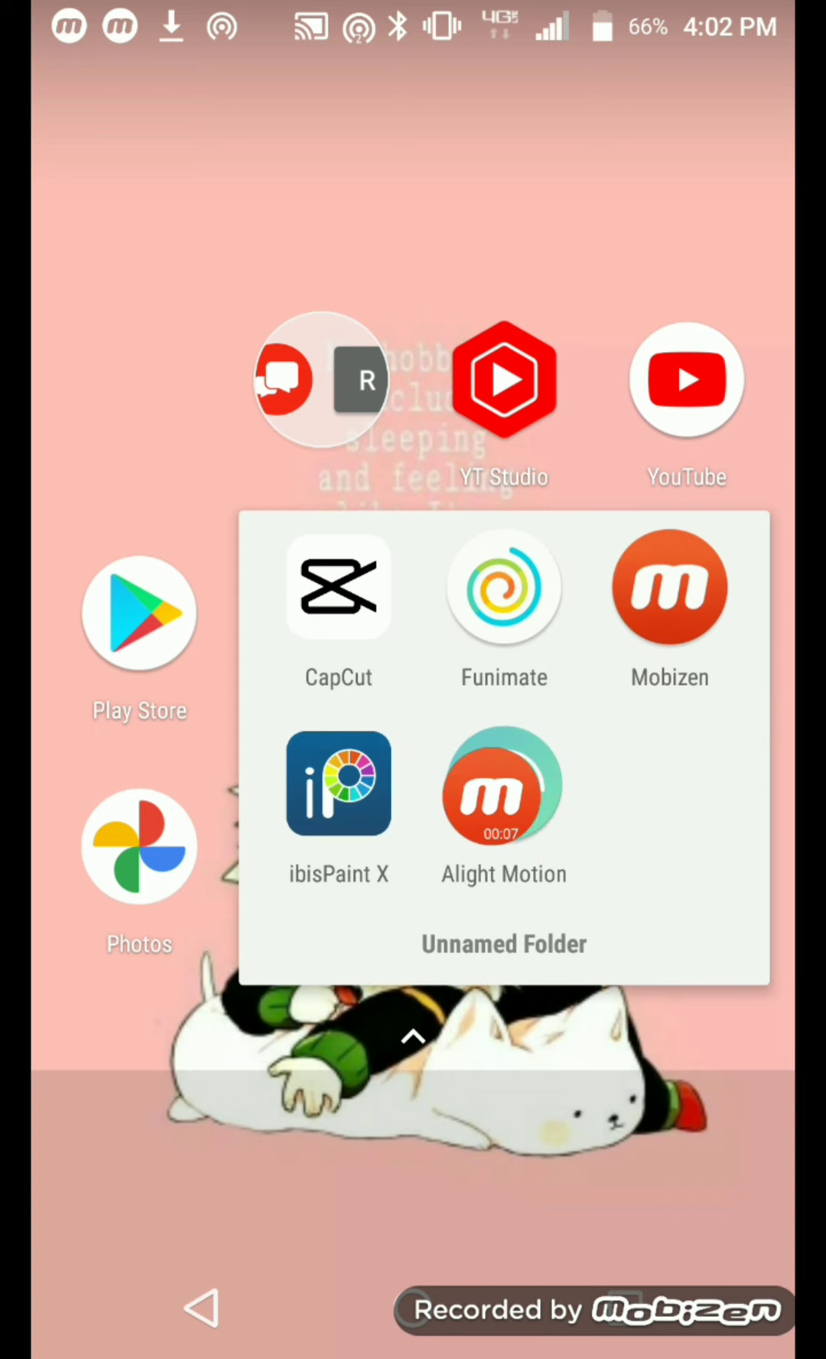
click(503, 785)
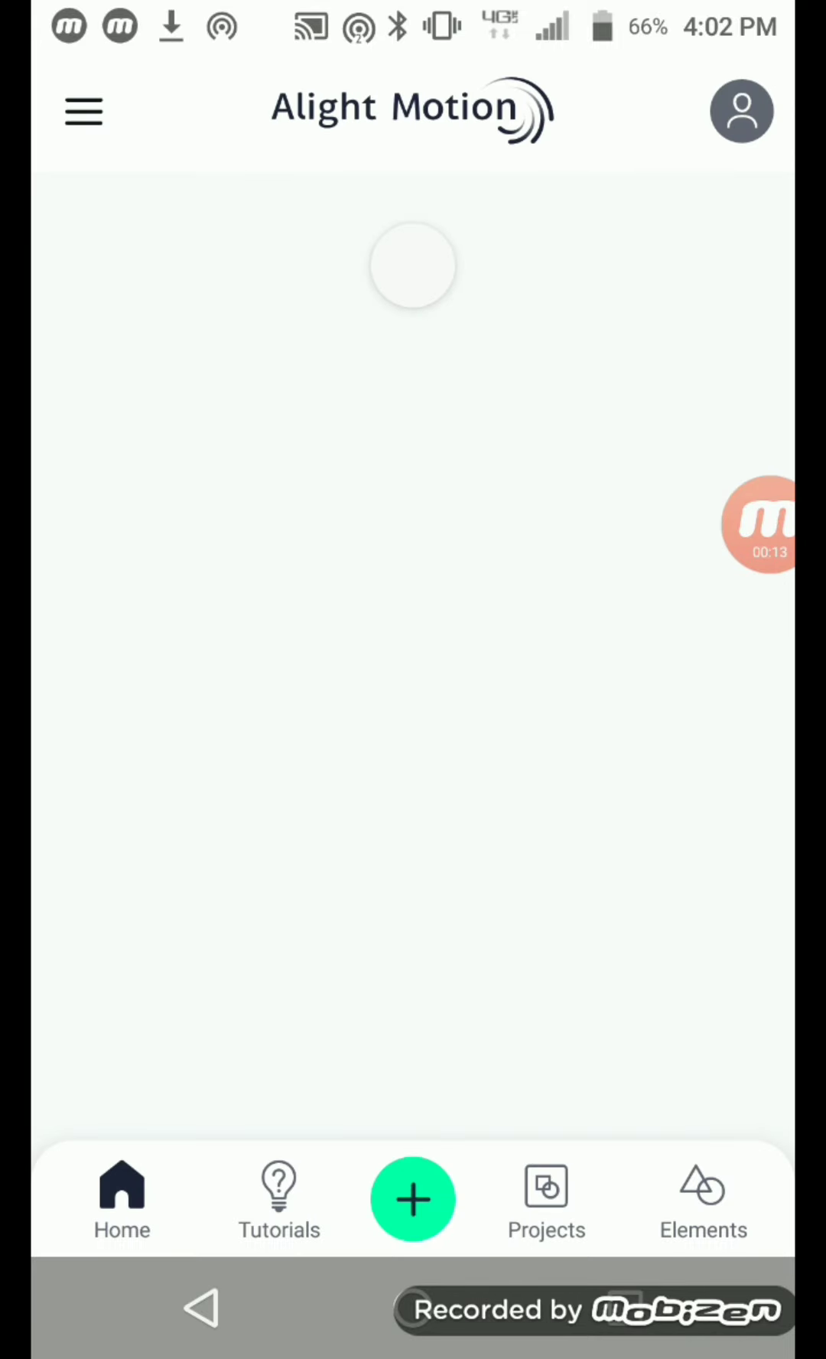
- Create a new 16:9, 1080p, 30 fps project with a Light Grey background
click(414, 1198)
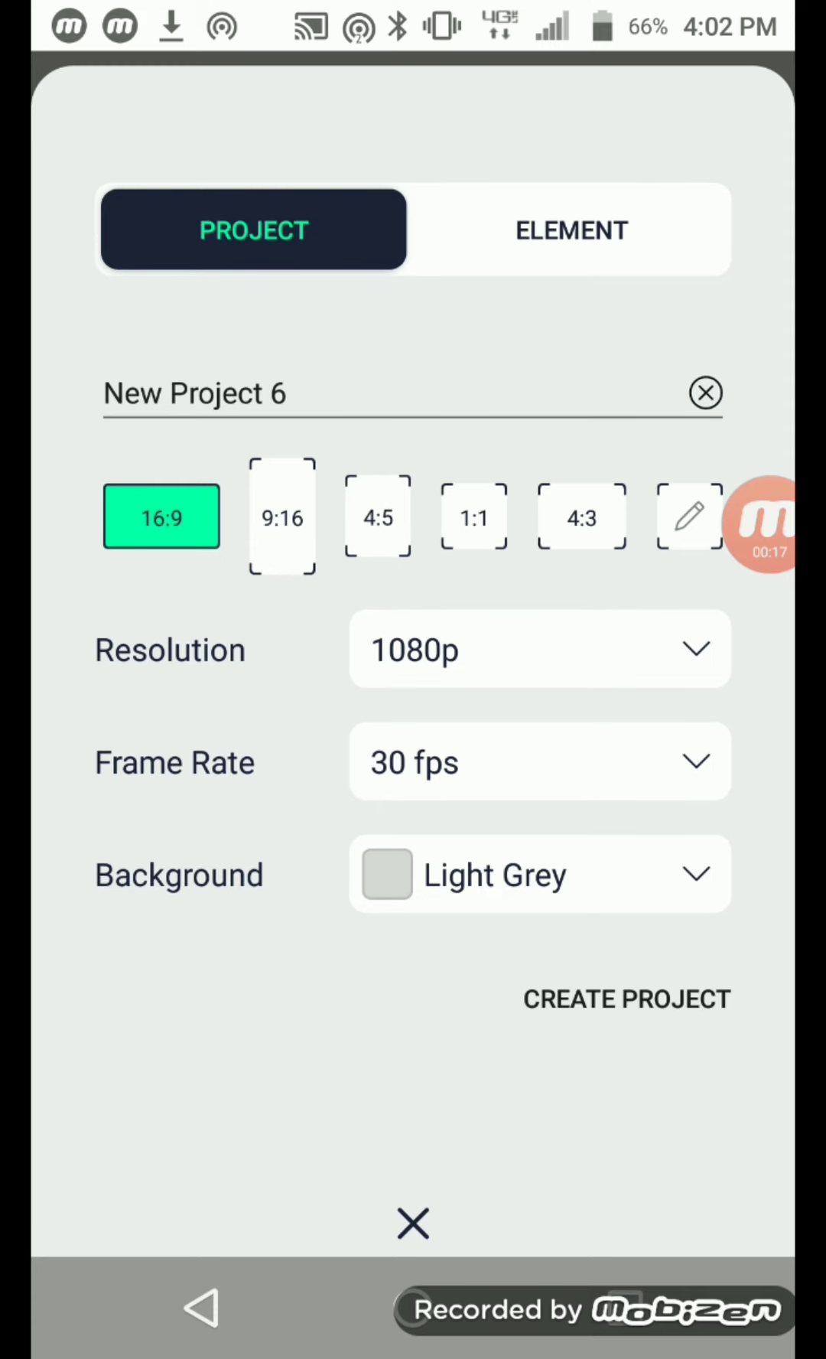
click(625, 998)
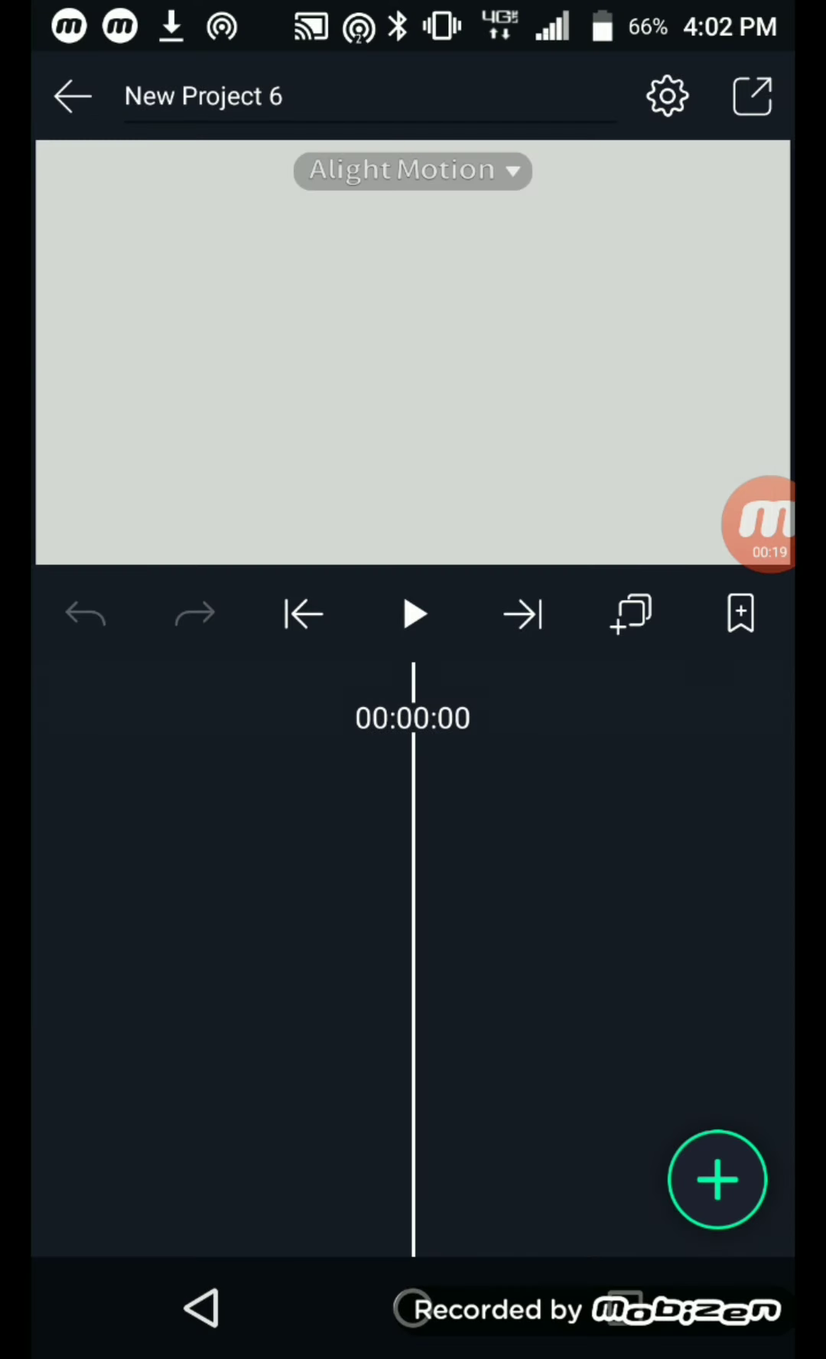
click(718, 1178)
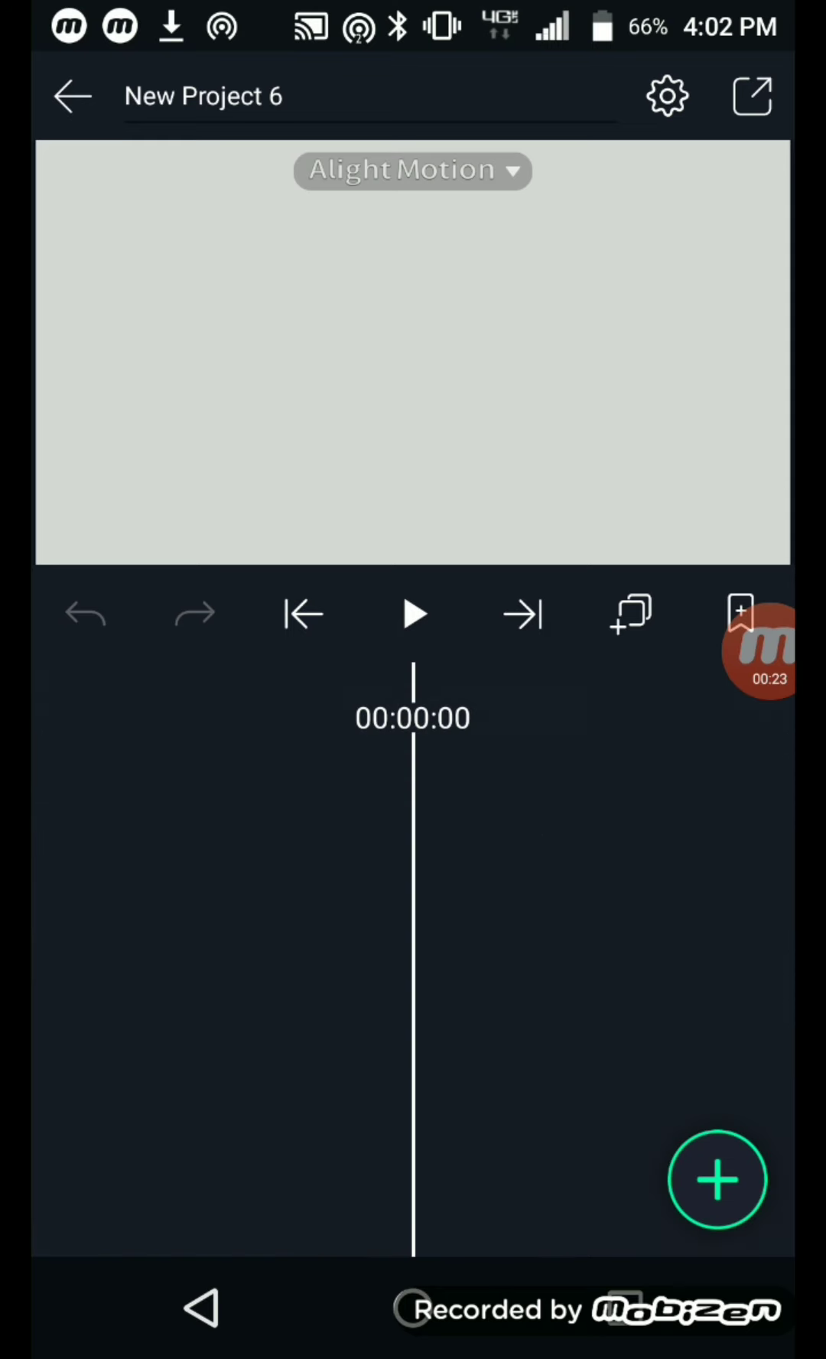
- Import the peach heart-pattern image from the gallery as the background layer
click(716, 1180)
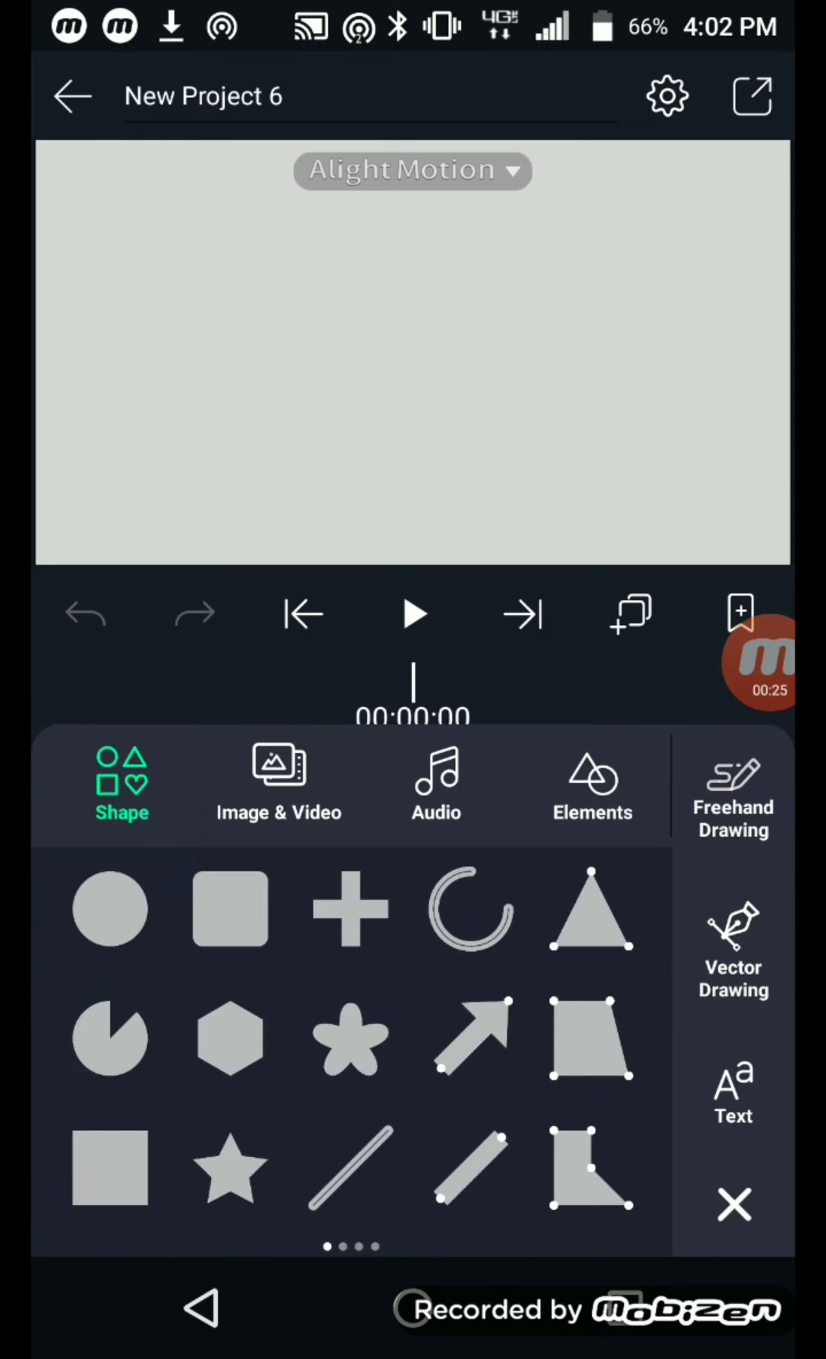
click(279, 785)
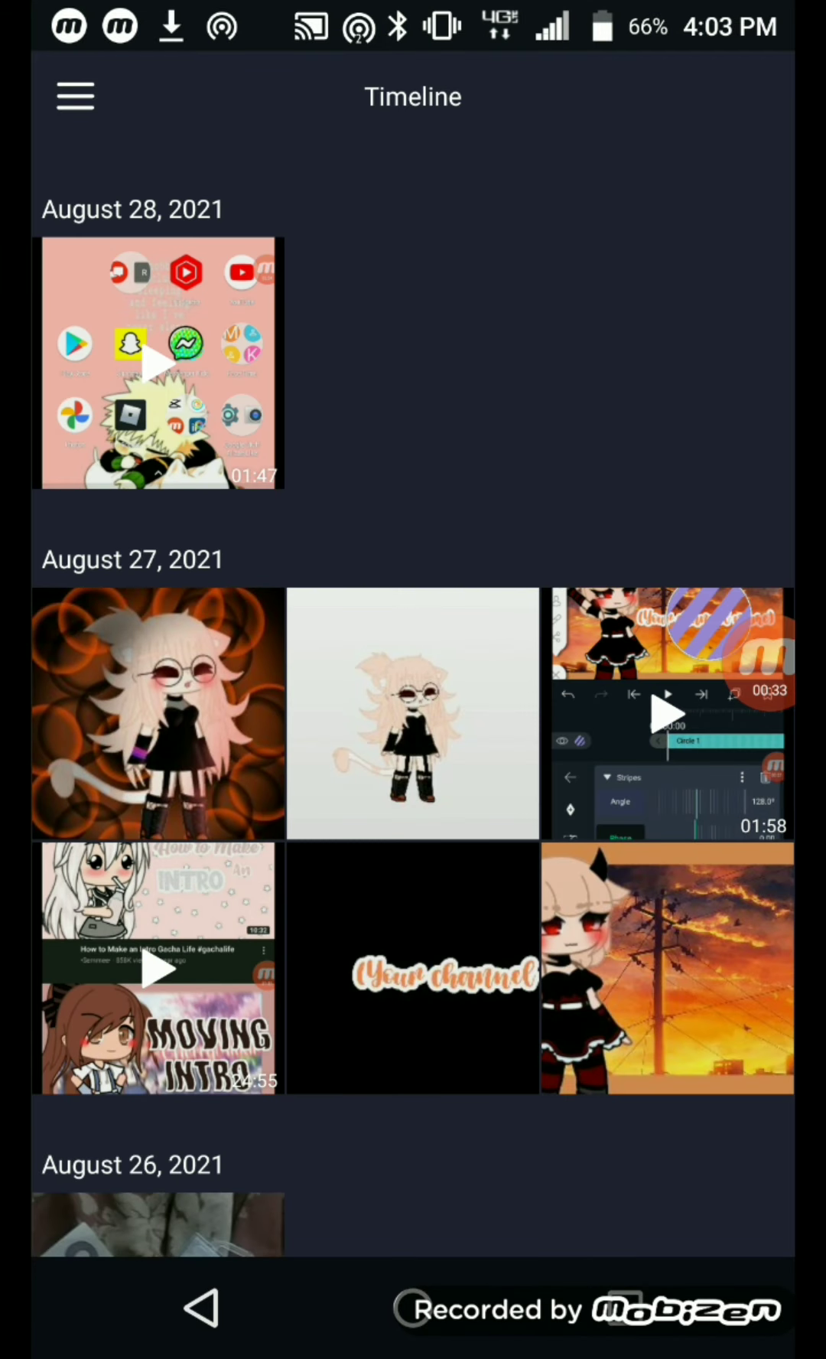
scroll(down, 3)
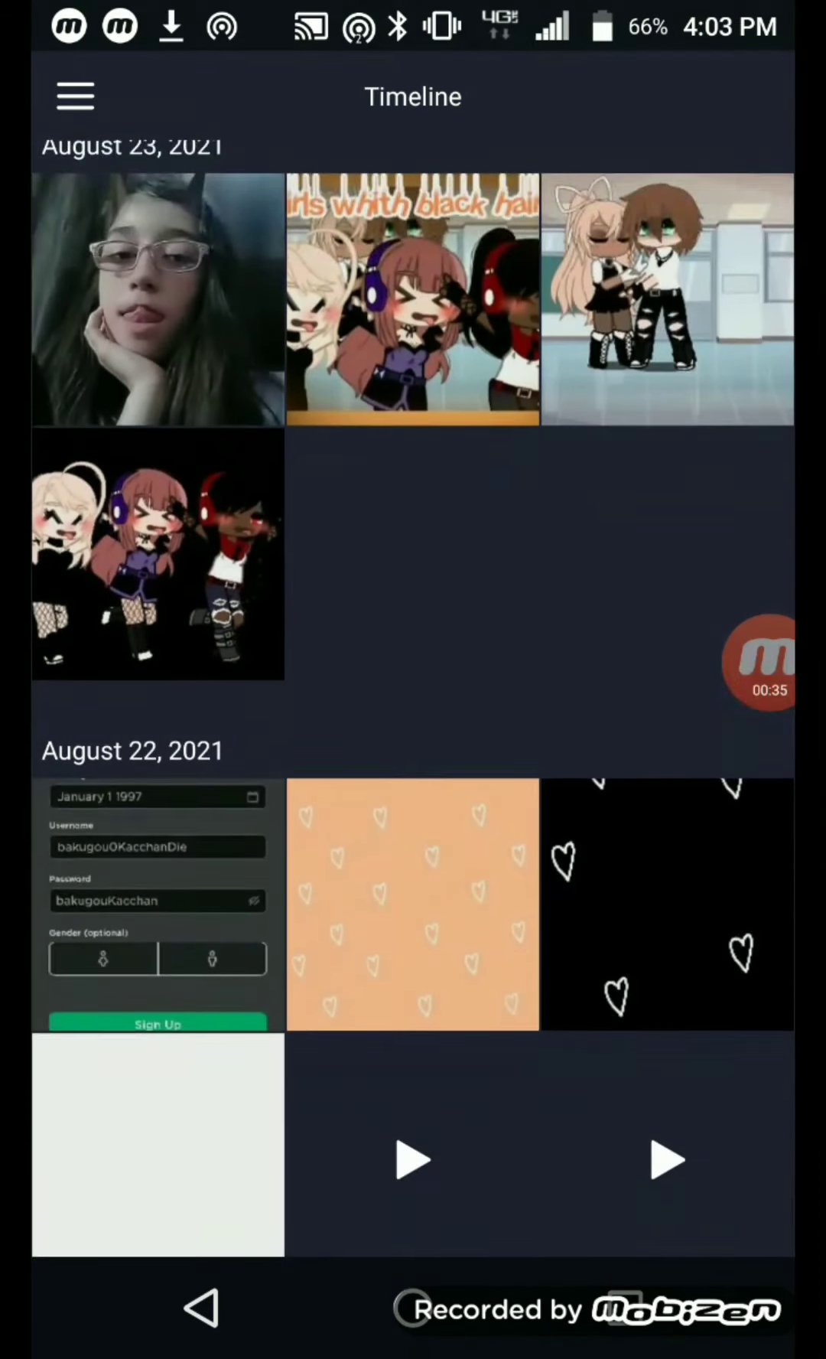
click(412, 904)
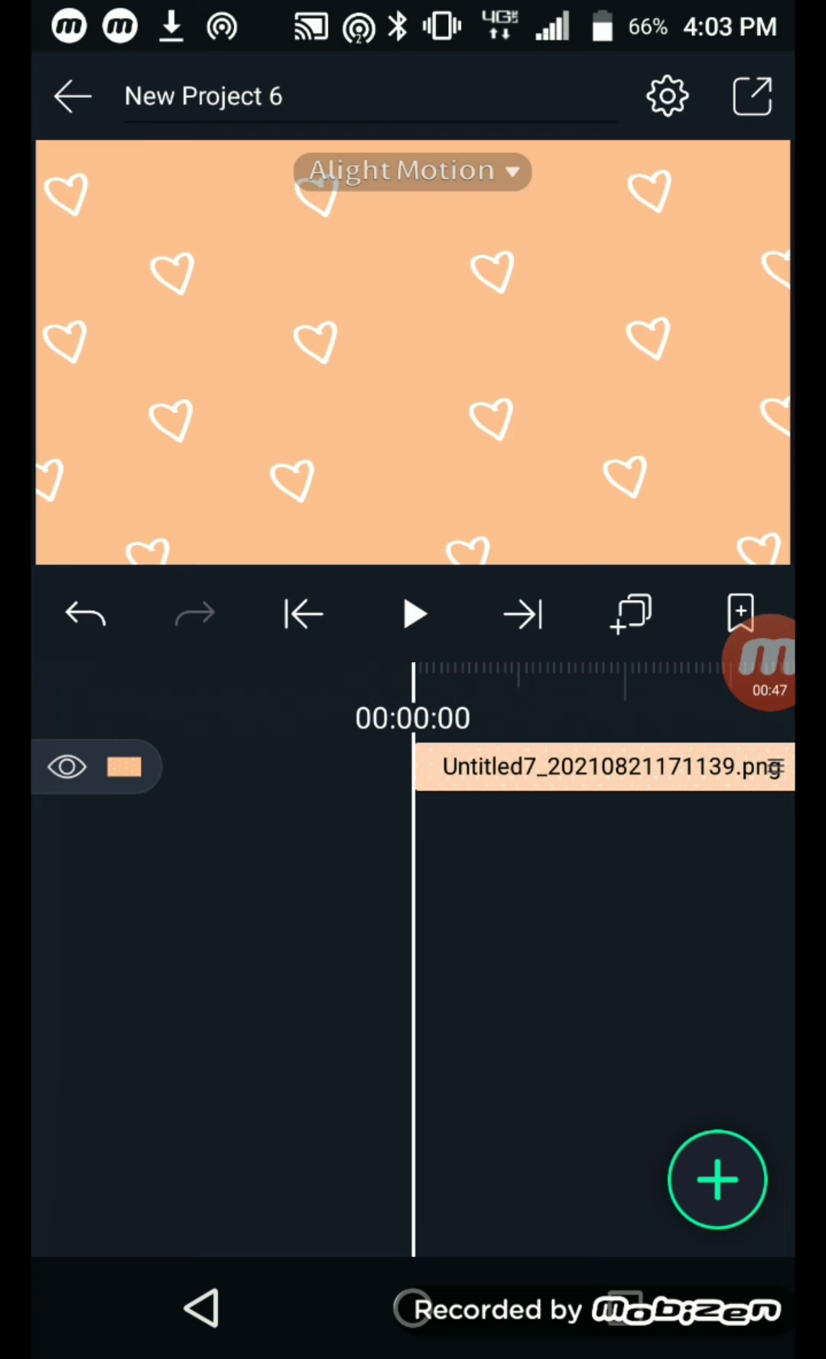
- Add a yellow-green Circle shape over the hearts and bring up its empty effects list
click(718, 1179)
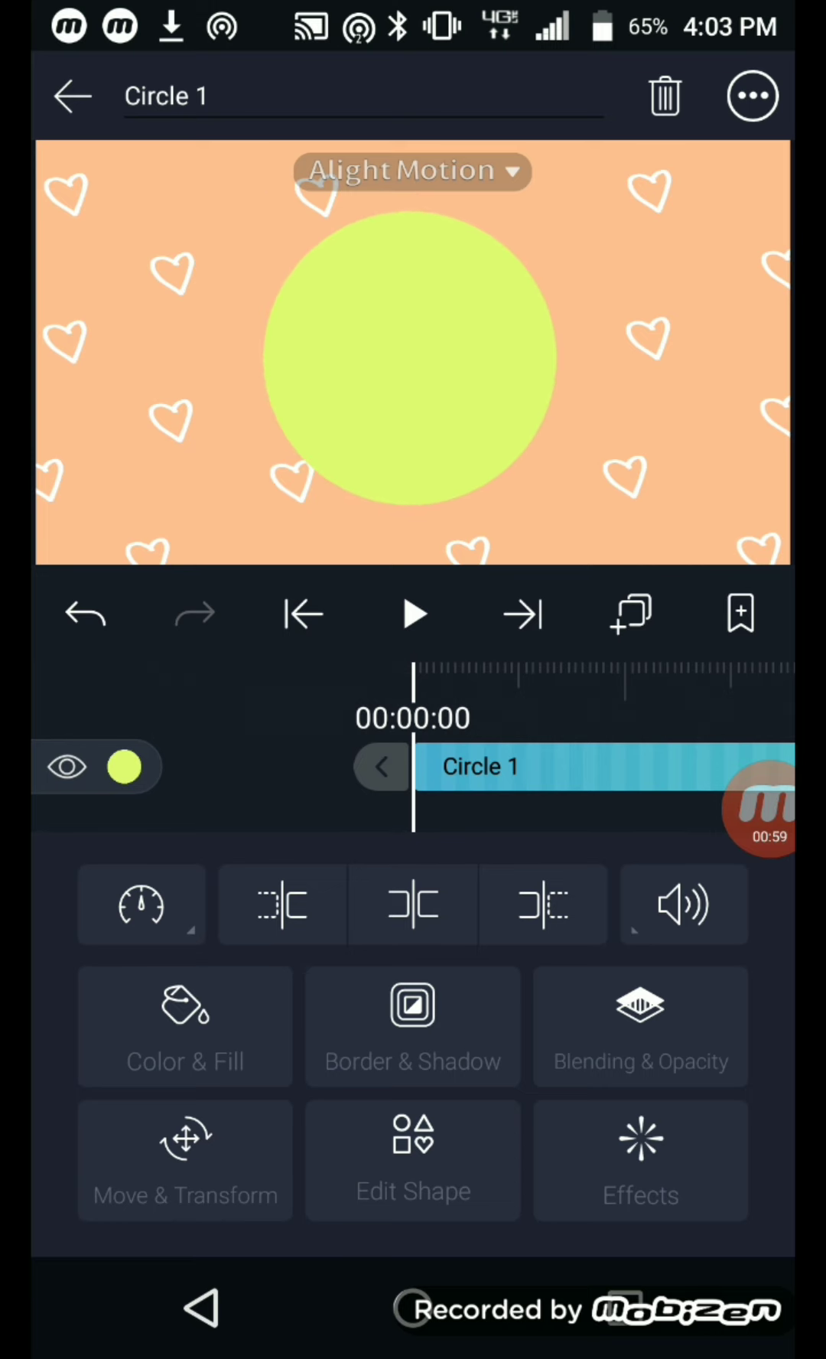
click(73, 95)
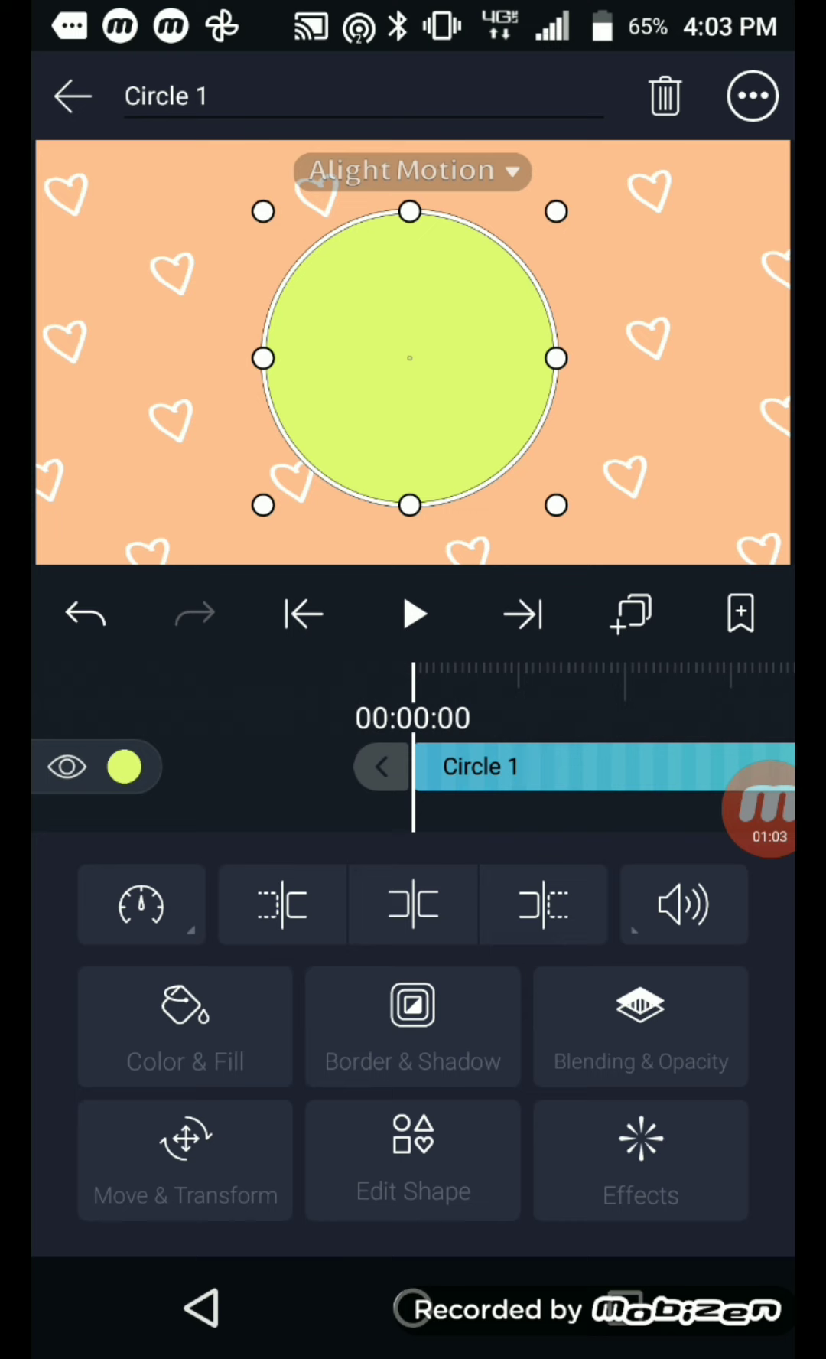
click(641, 1160)
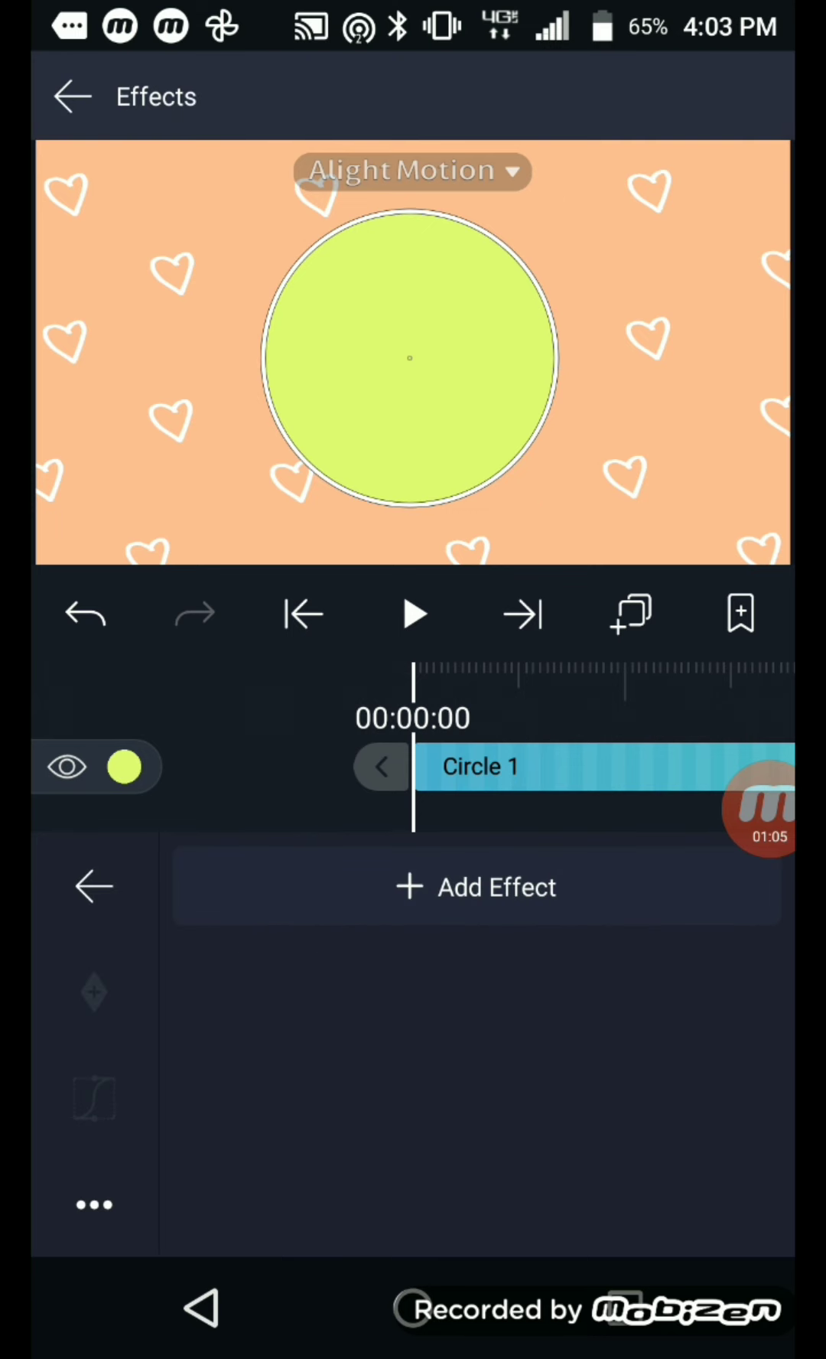
- Search the Effect Browser for Stripes and apply it to Circle 1 as blue 128° diagonal stripes
click(476, 887)
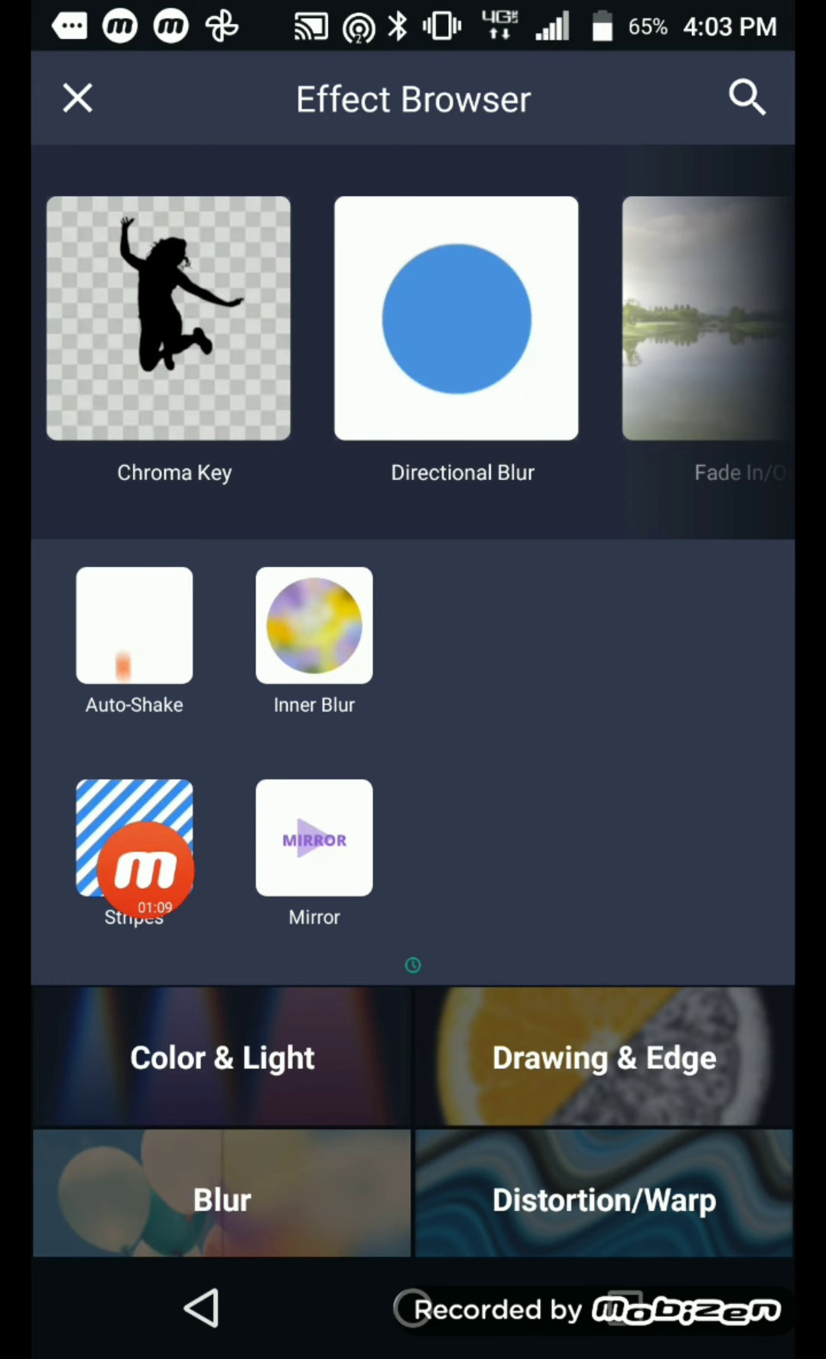
click(747, 98)
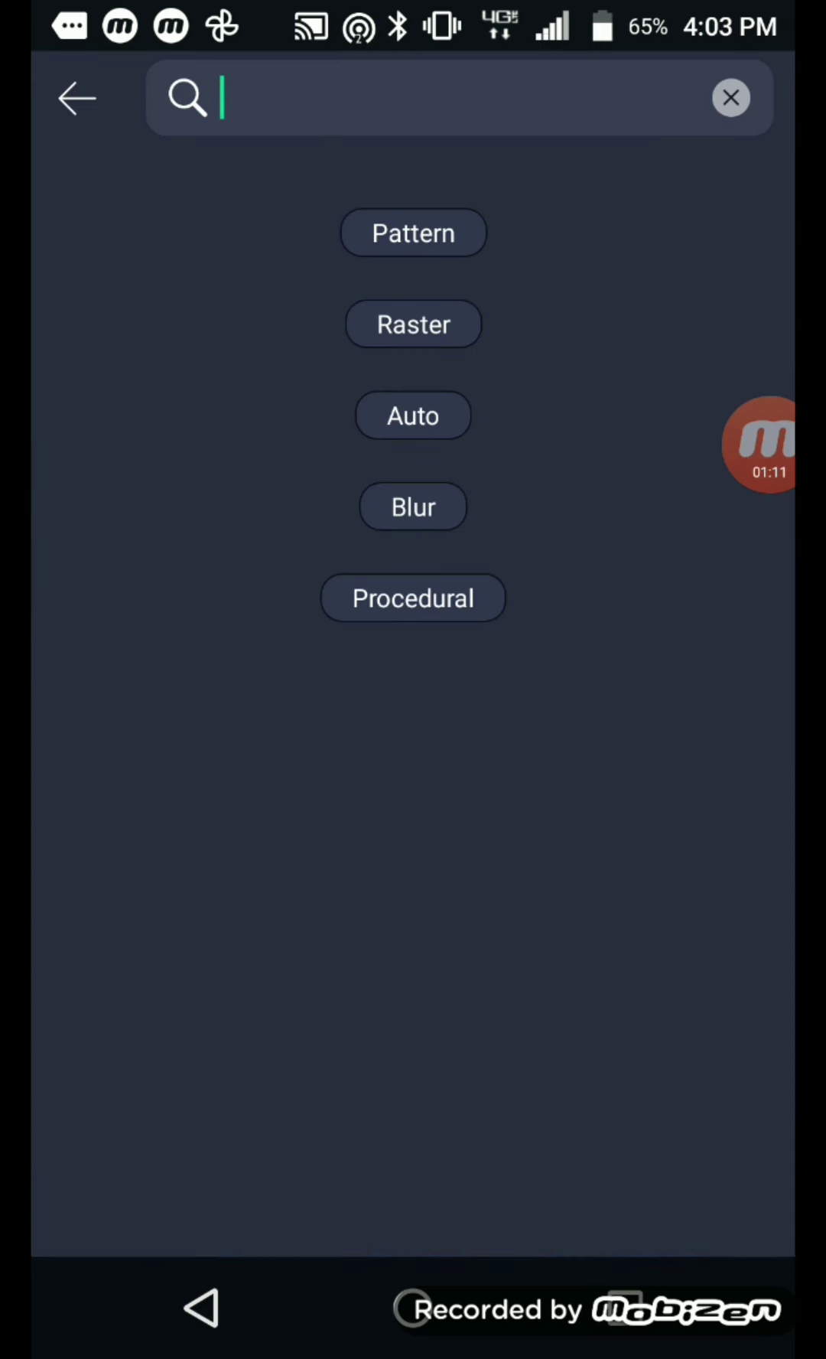
click(434, 96)
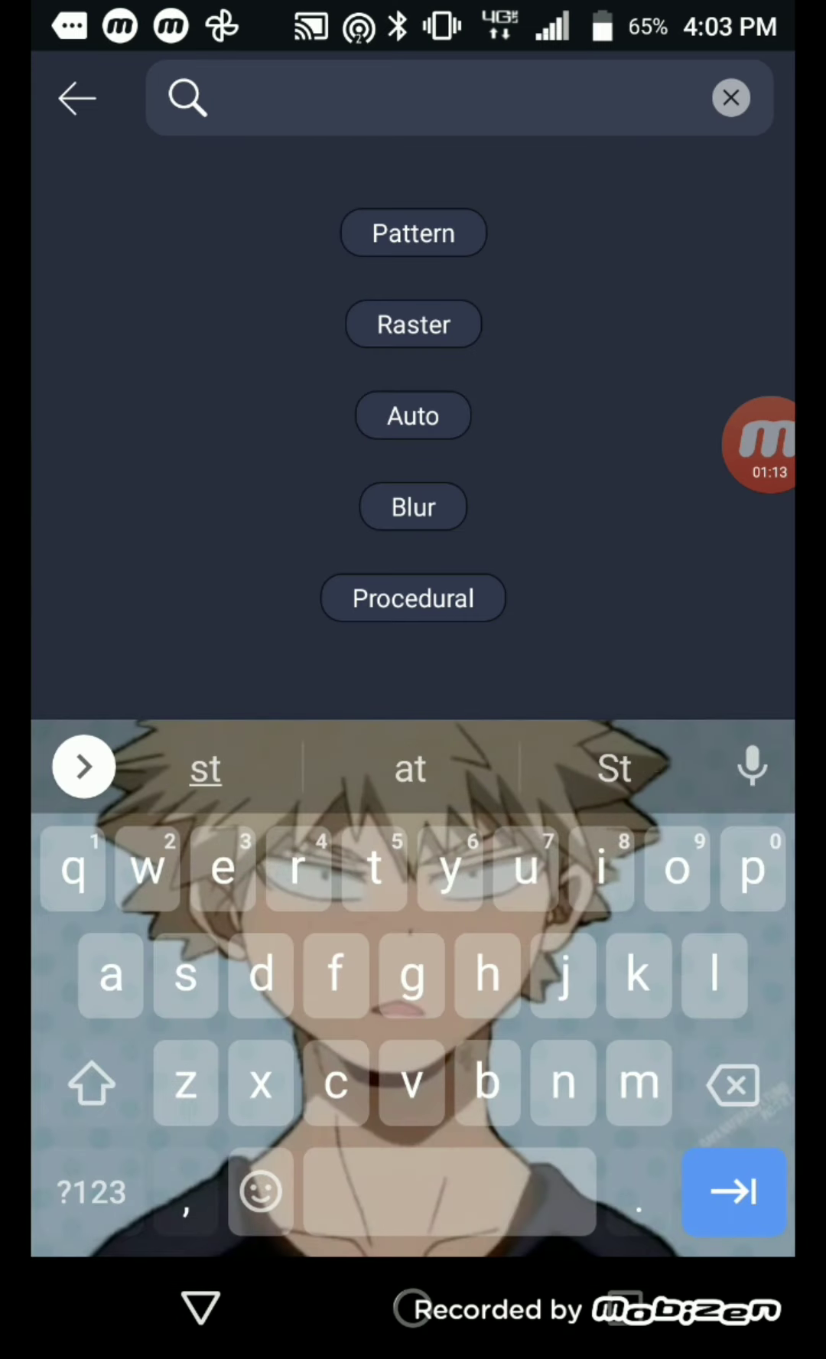
text(s)
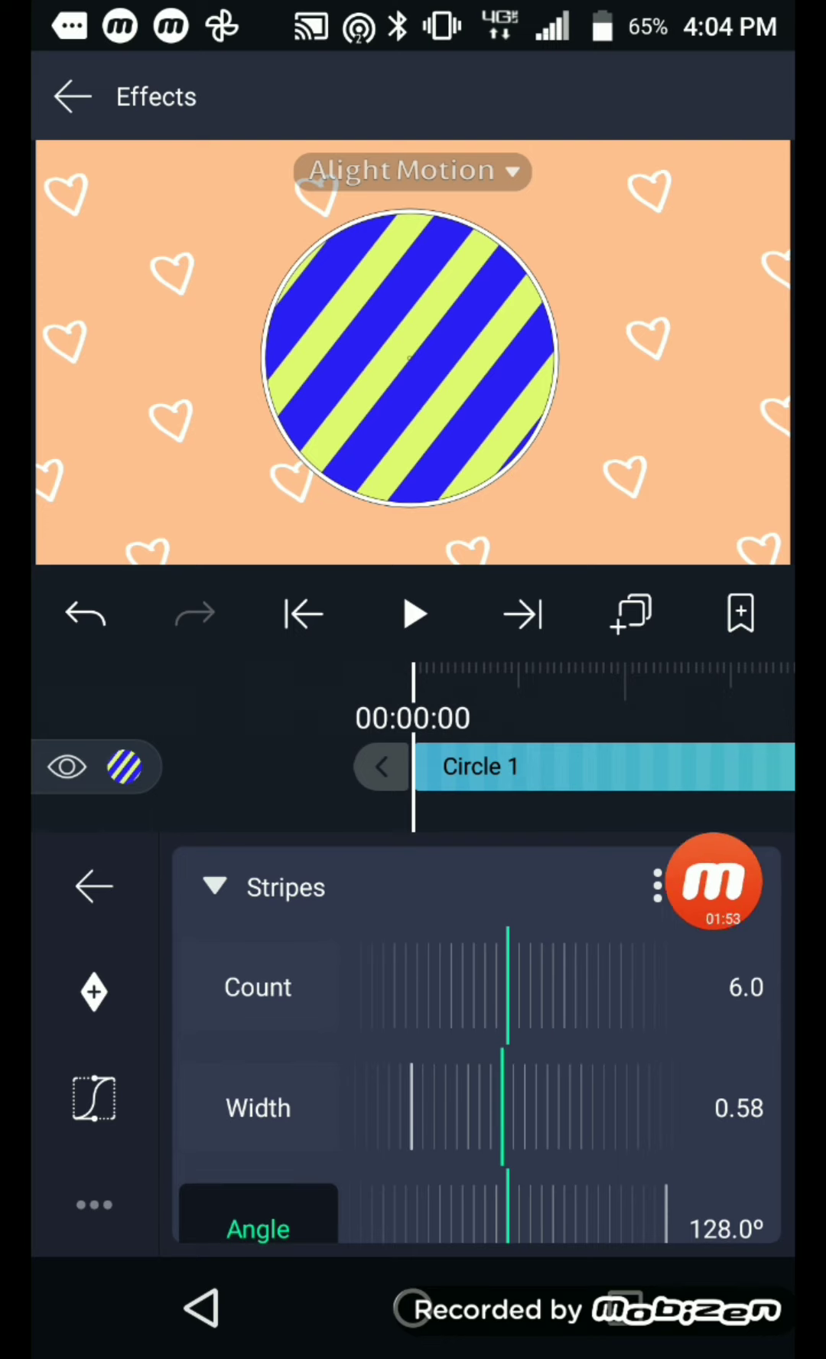
- Switch on Punch Out in the Stripes settings so the hearts show through the stripes
scroll(down, 3)
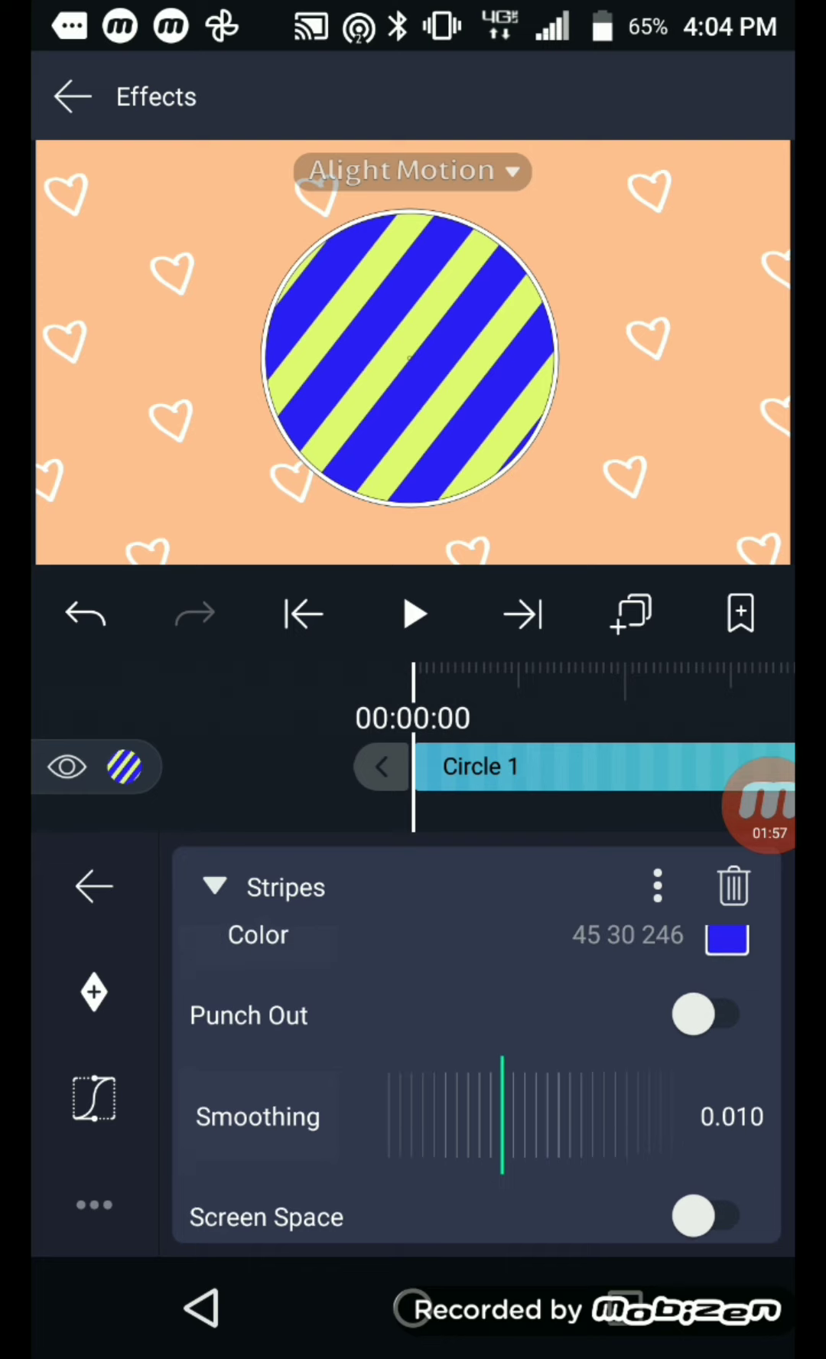
scroll(up, 3)
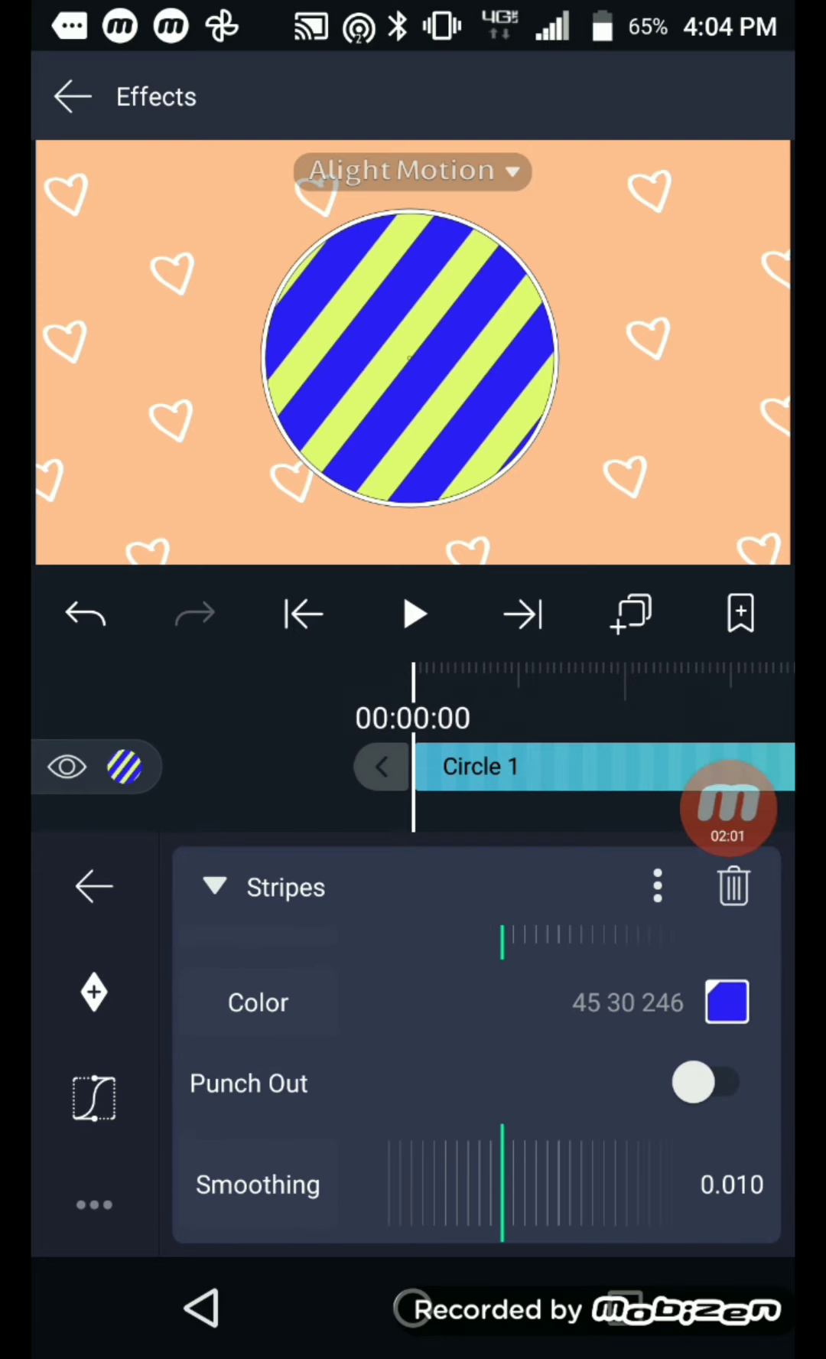
click(704, 1082)
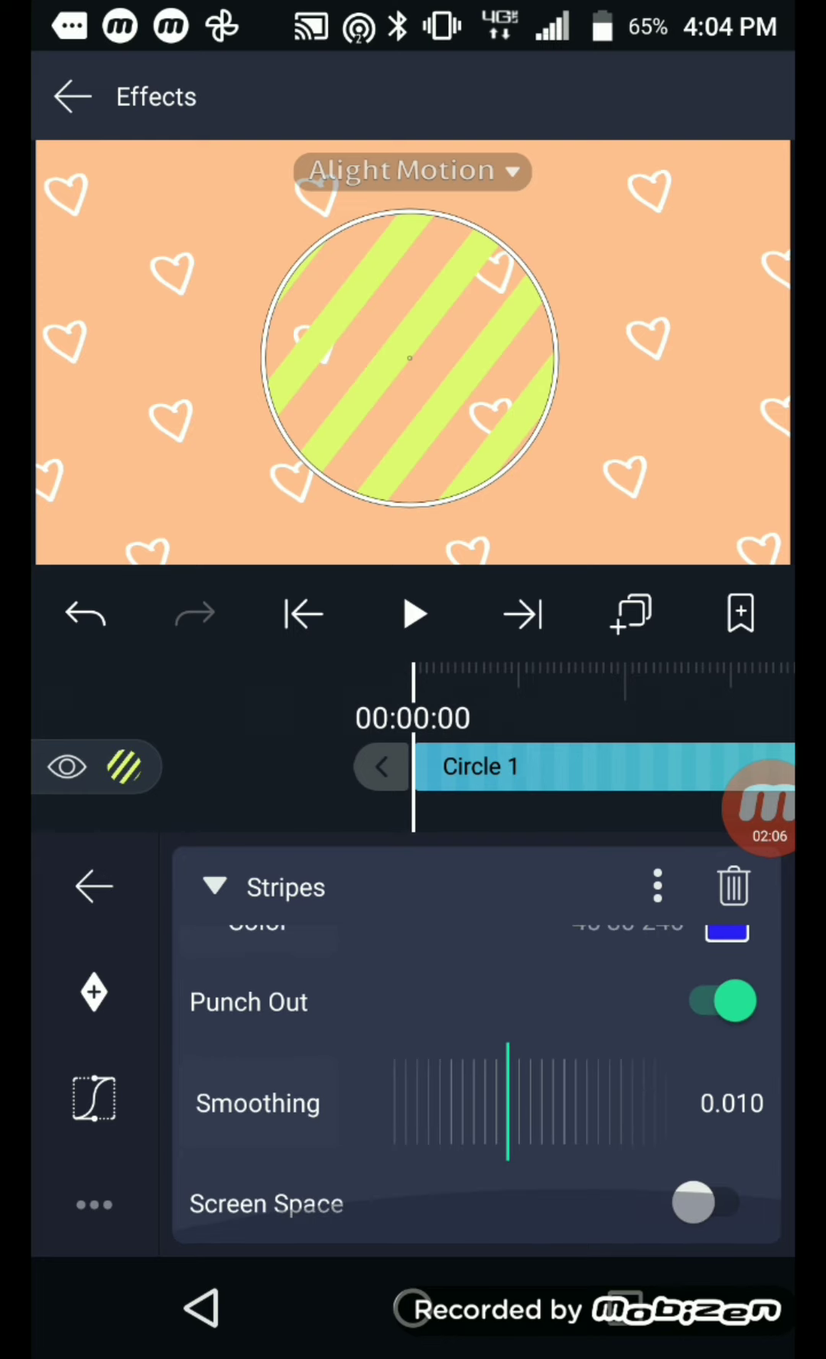
scroll(up, 3)
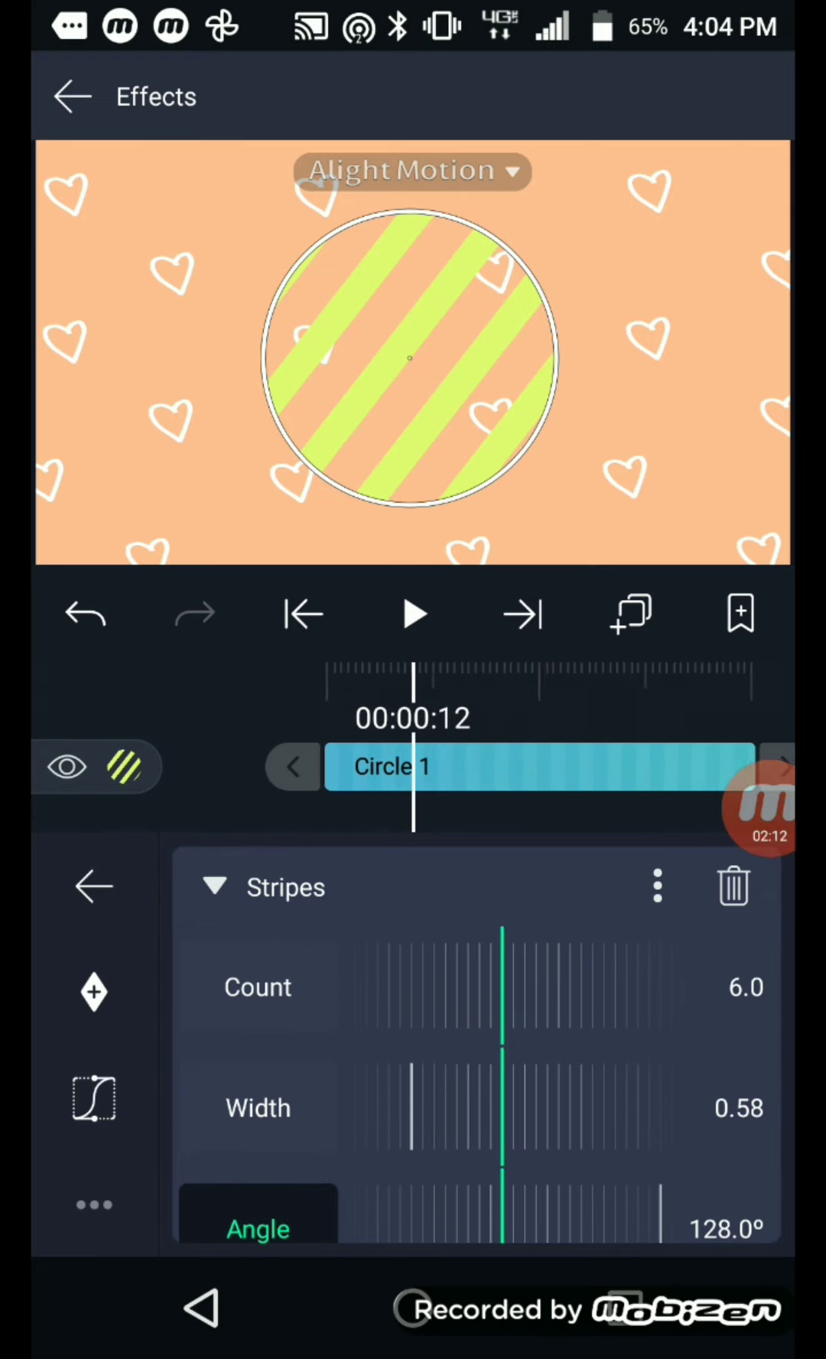
- Keyframe the stripes' Phase from the start so the punched-out stripes scroll over time
click(303, 614)
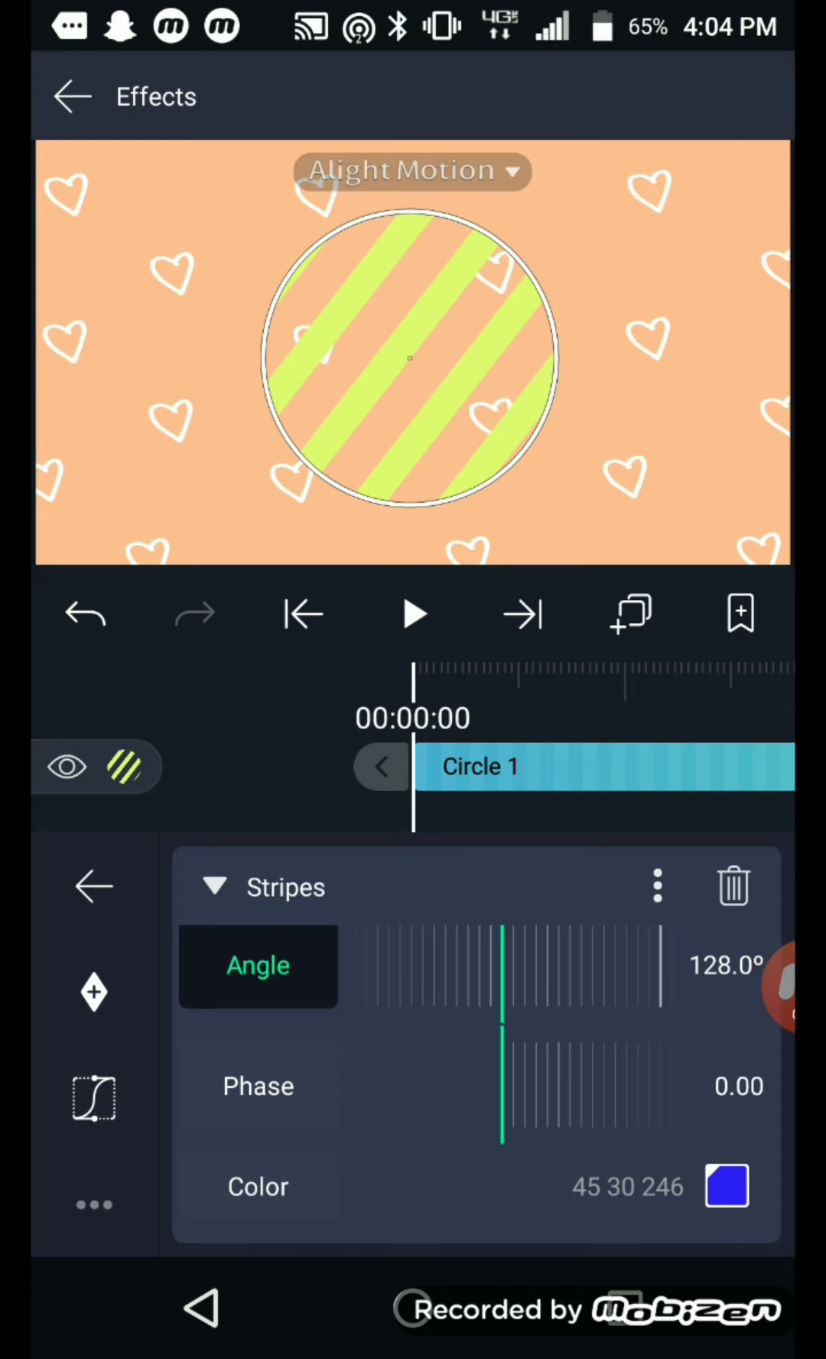
click(257, 1085)
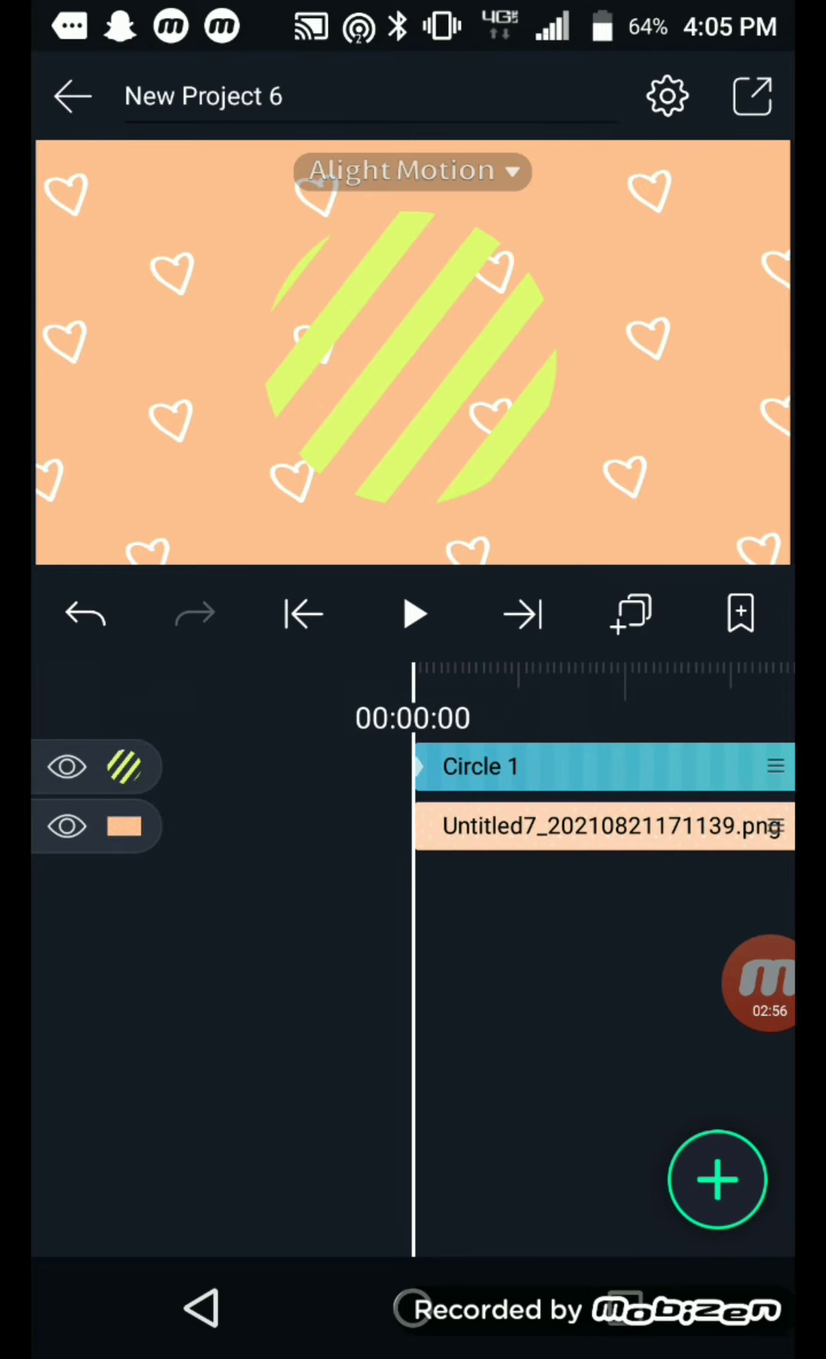
- Preview the scrolling stripe animation twice on the timeline
click(414, 614)
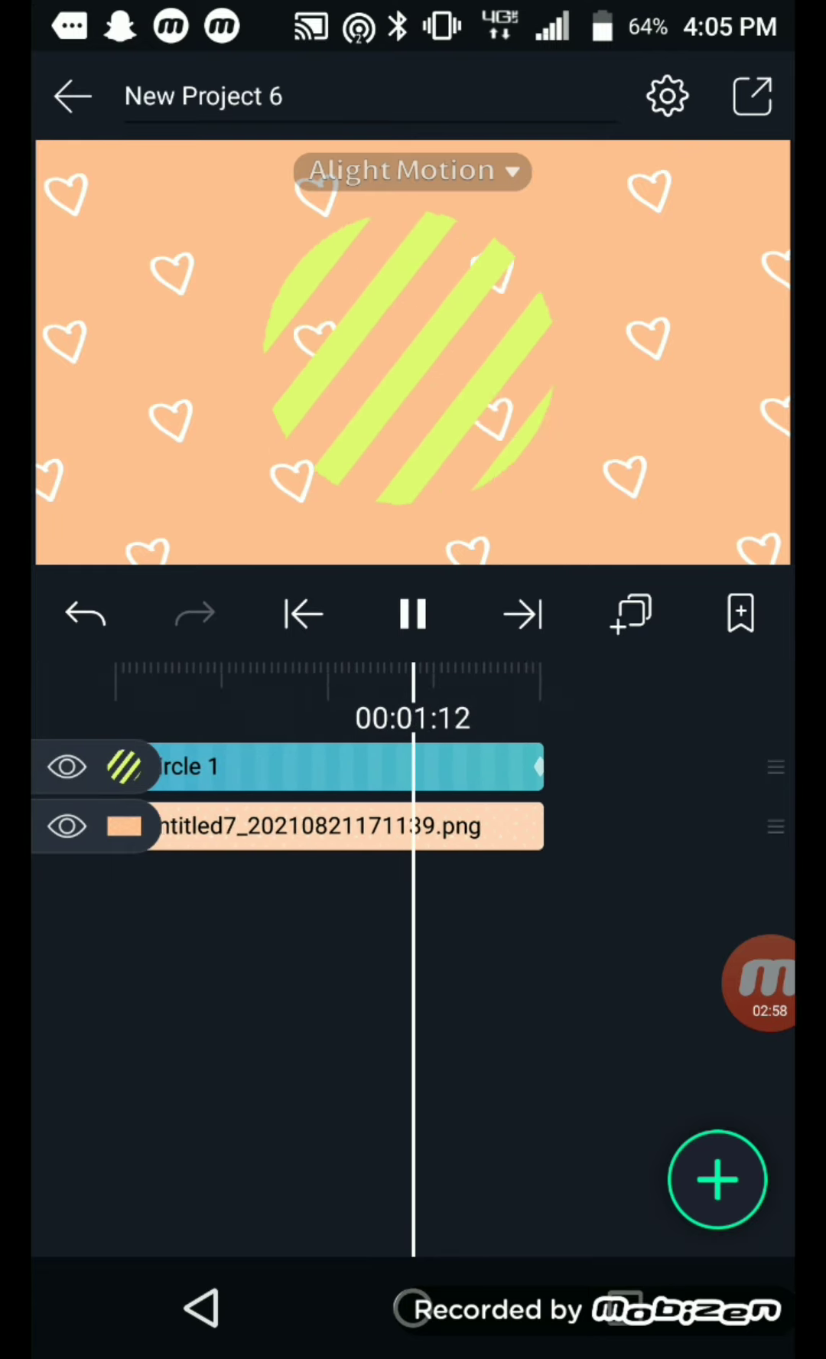
click(412, 614)
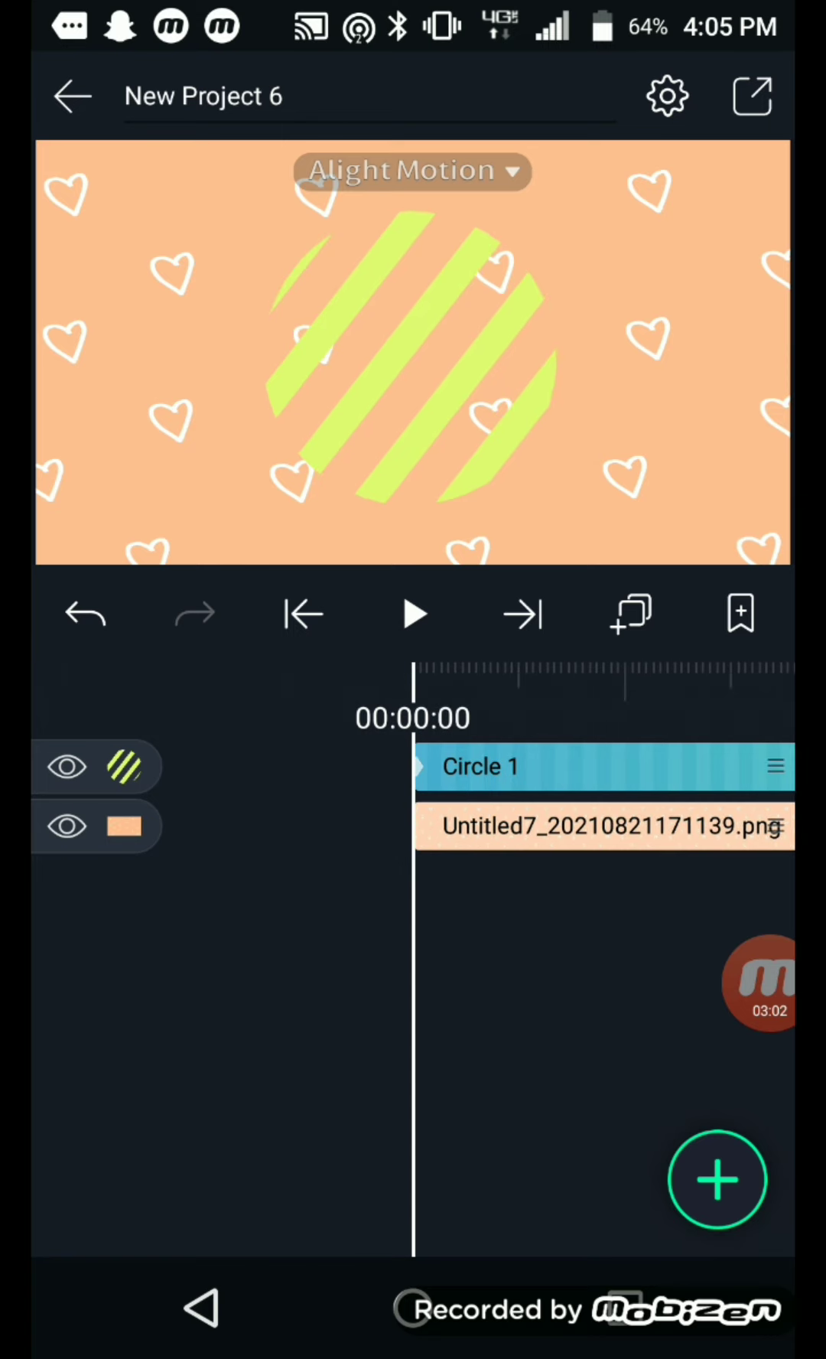
click(415, 614)
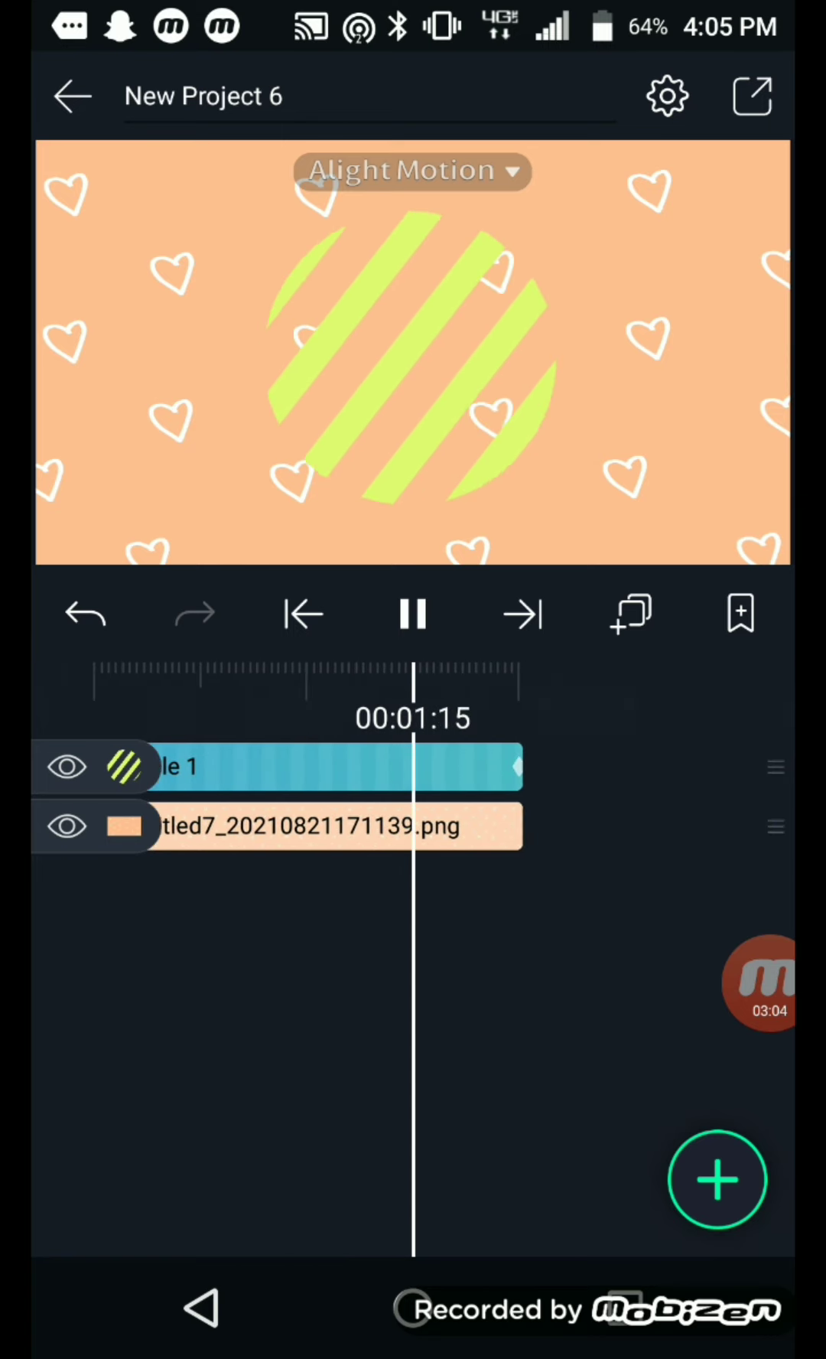
click(412, 614)
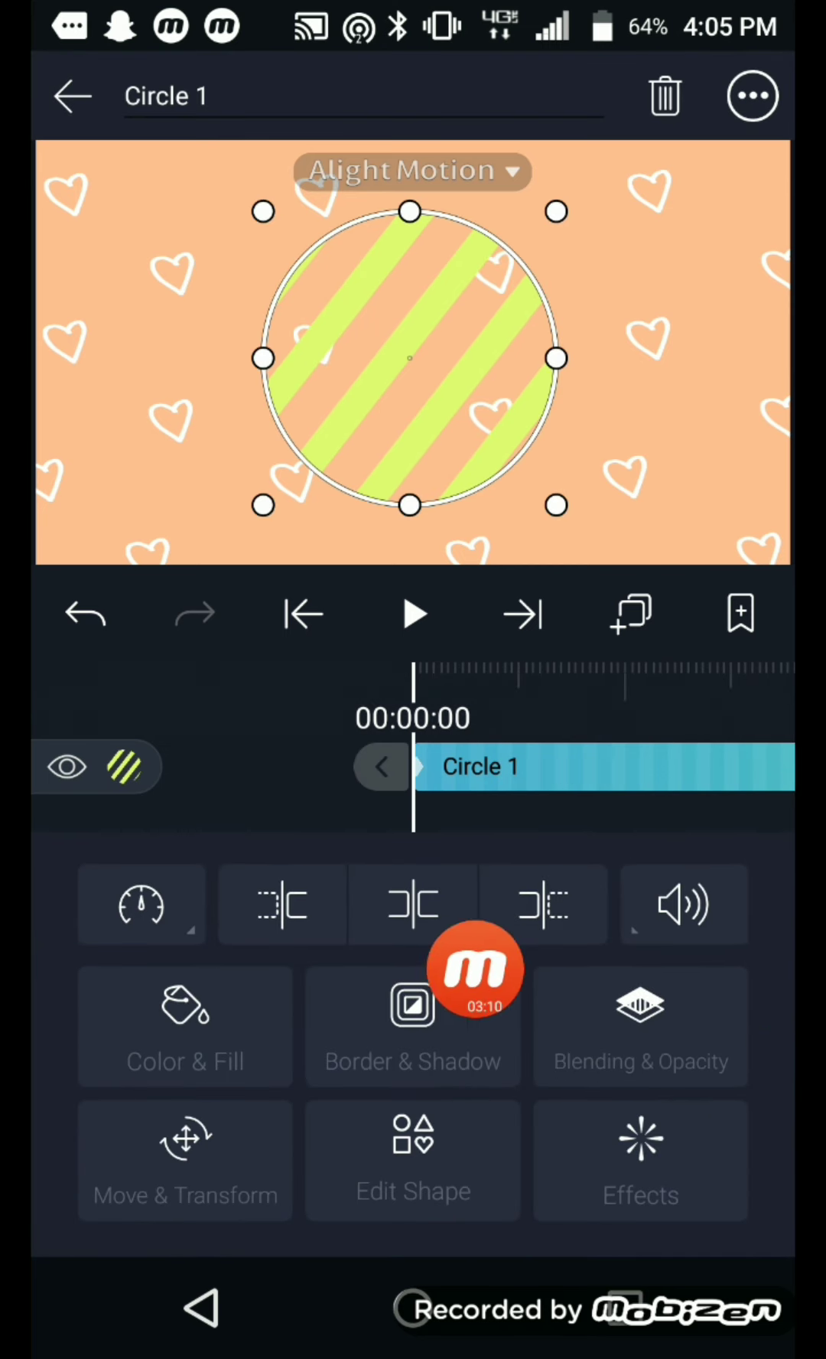
- Change Circle 1's fill to the black swatch and preview the black scrolling stripes
click(185, 1027)
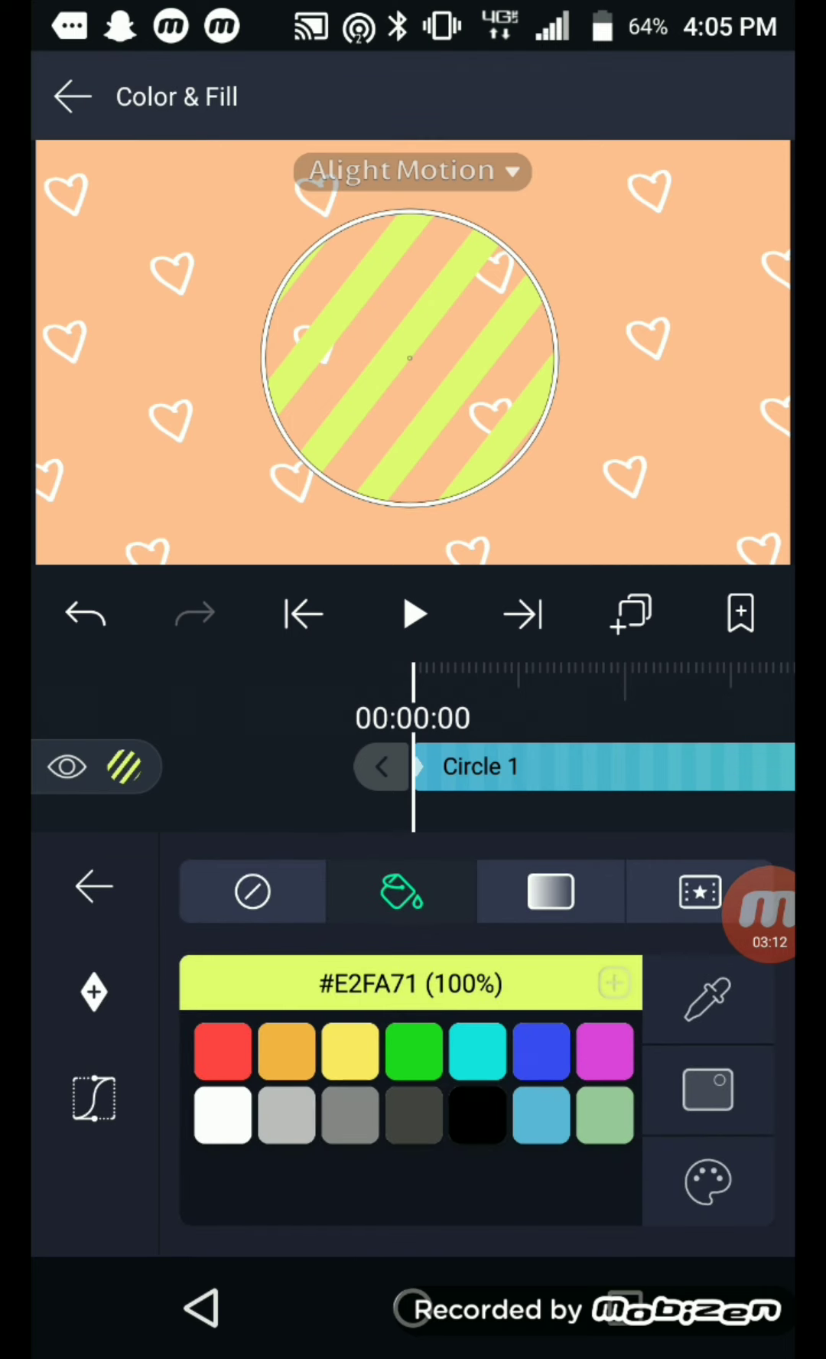
click(73, 96)
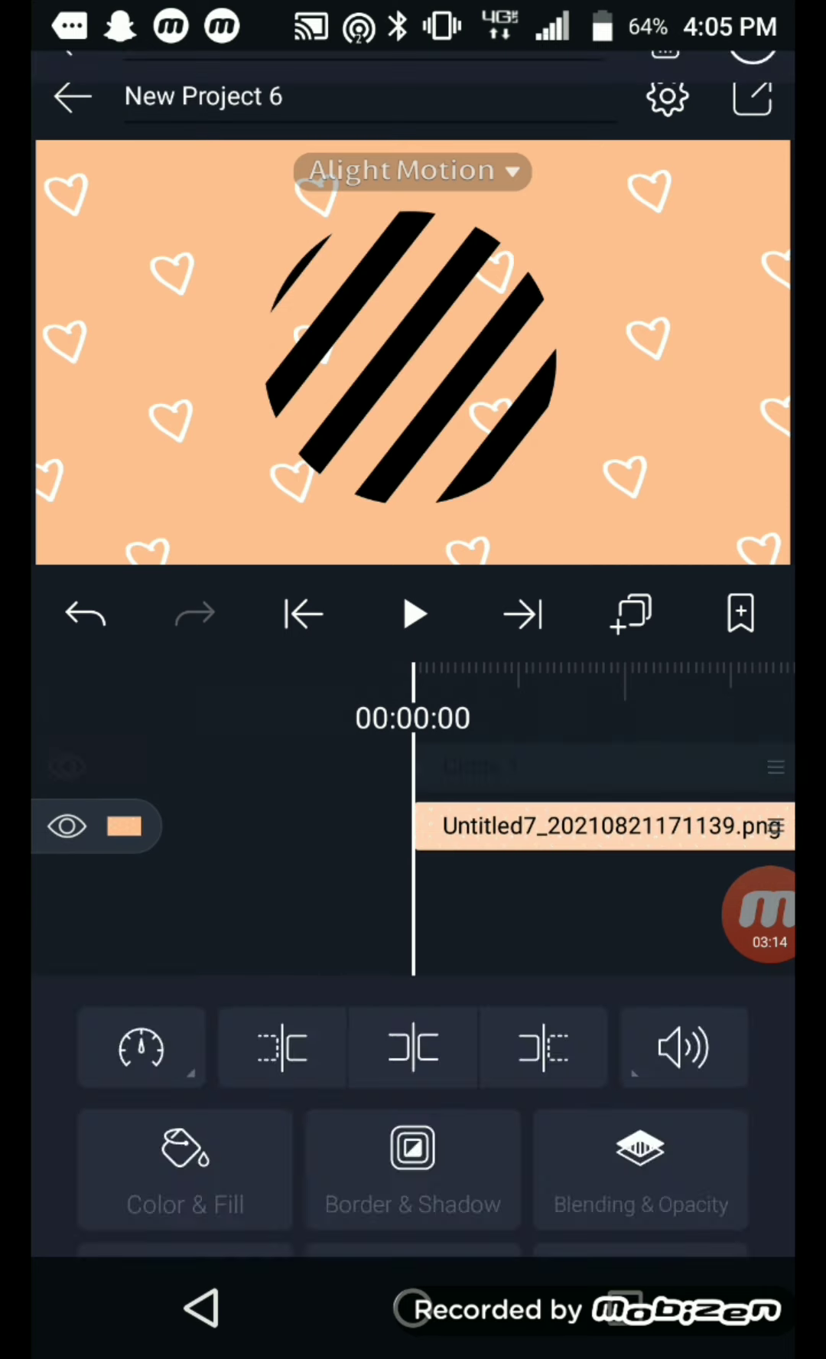
click(413, 612)
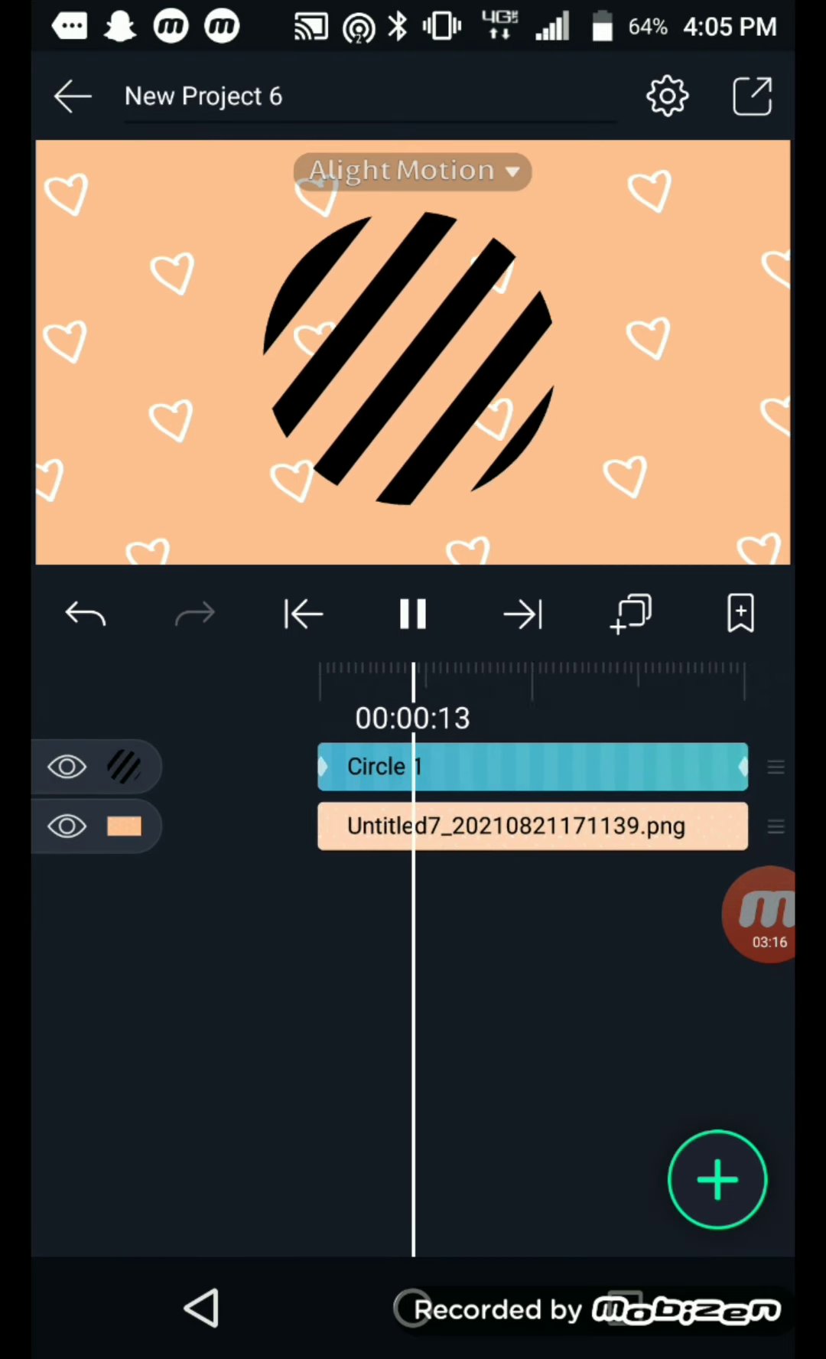
click(412, 614)
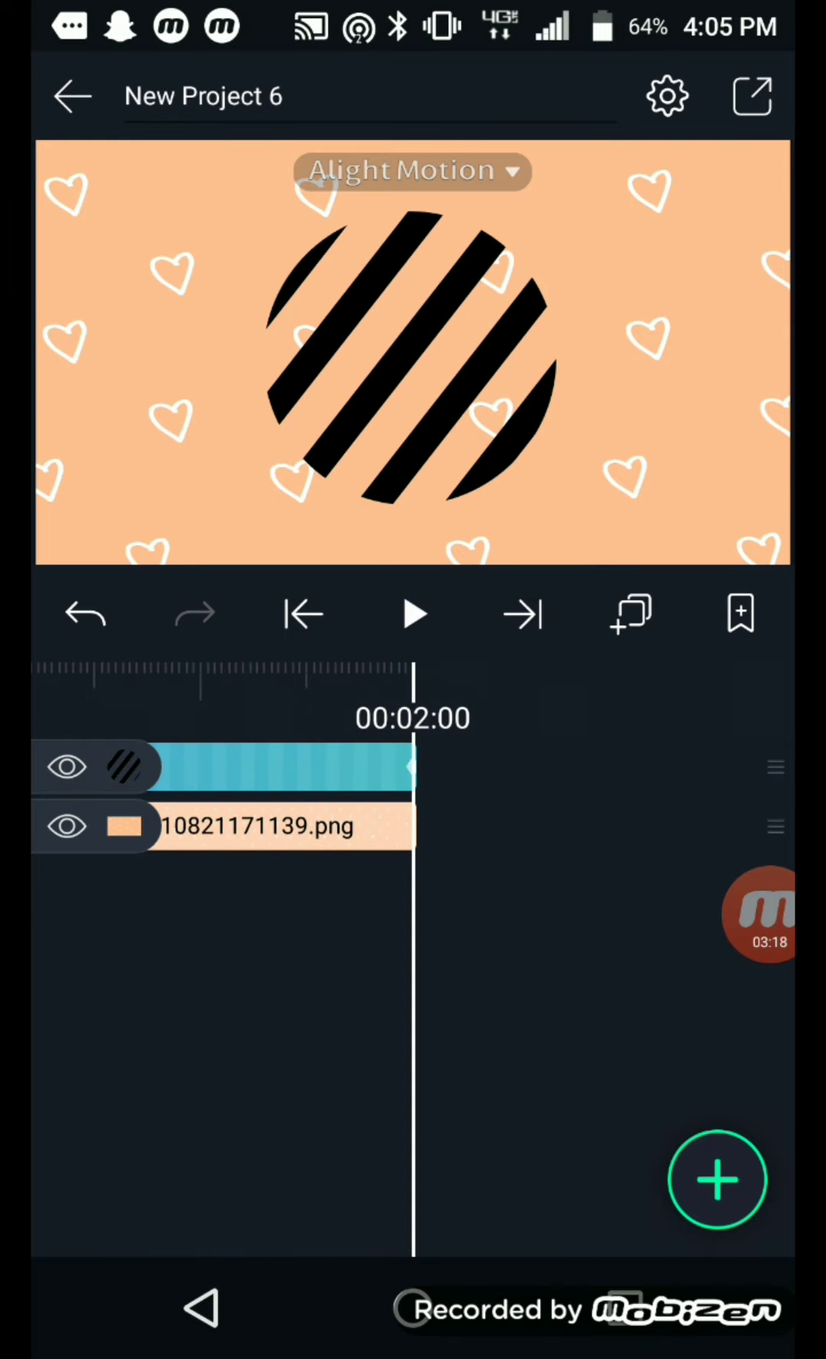